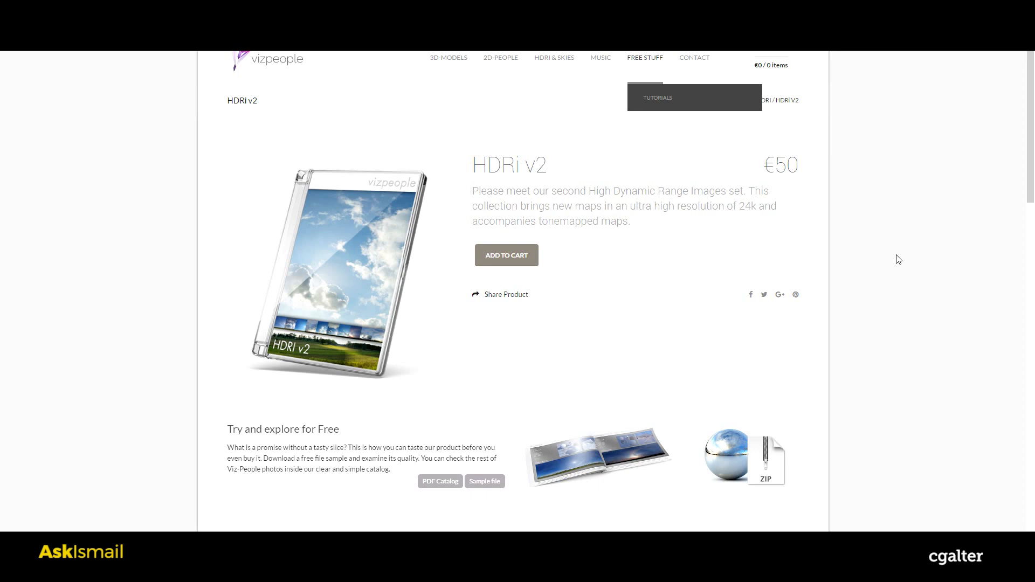
mouse_move(861, 218)
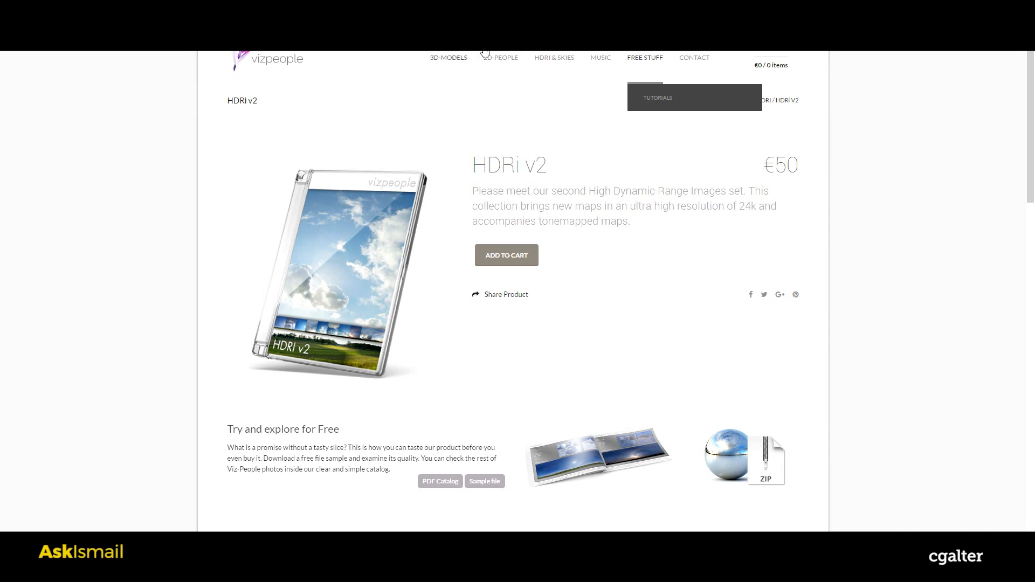
scroll("down", 3)
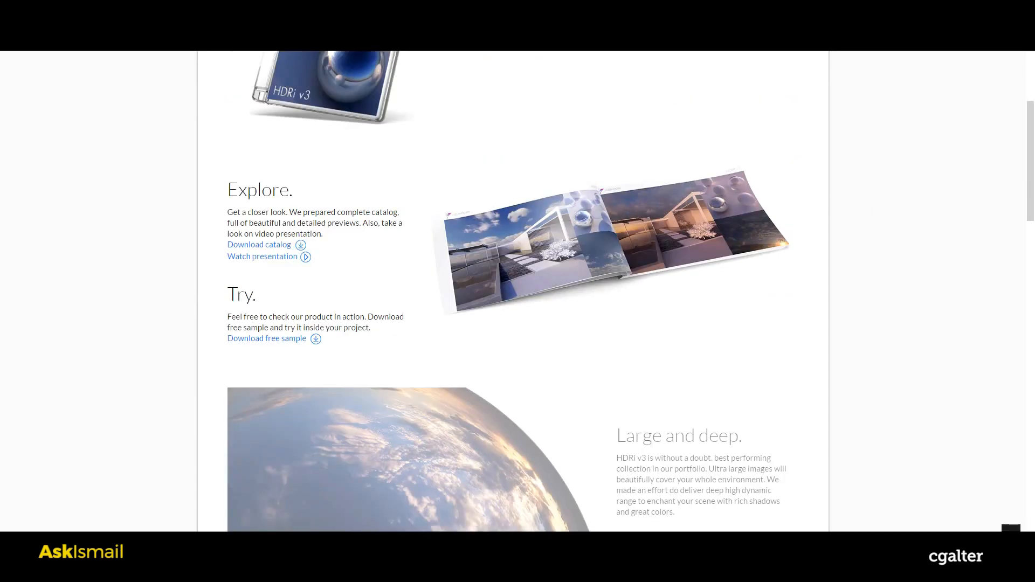
scroll("up", 3)
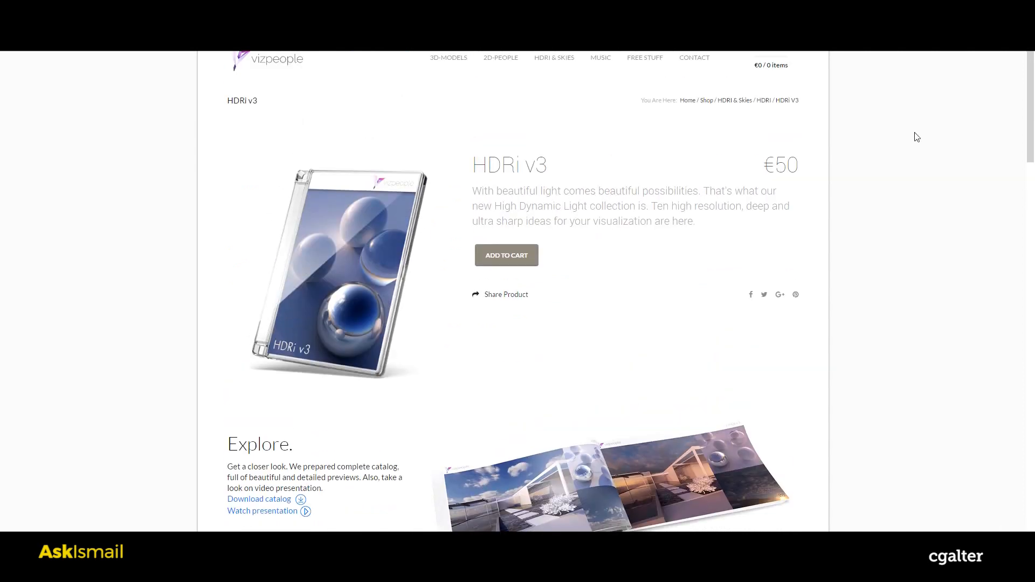
scroll("down", 3)
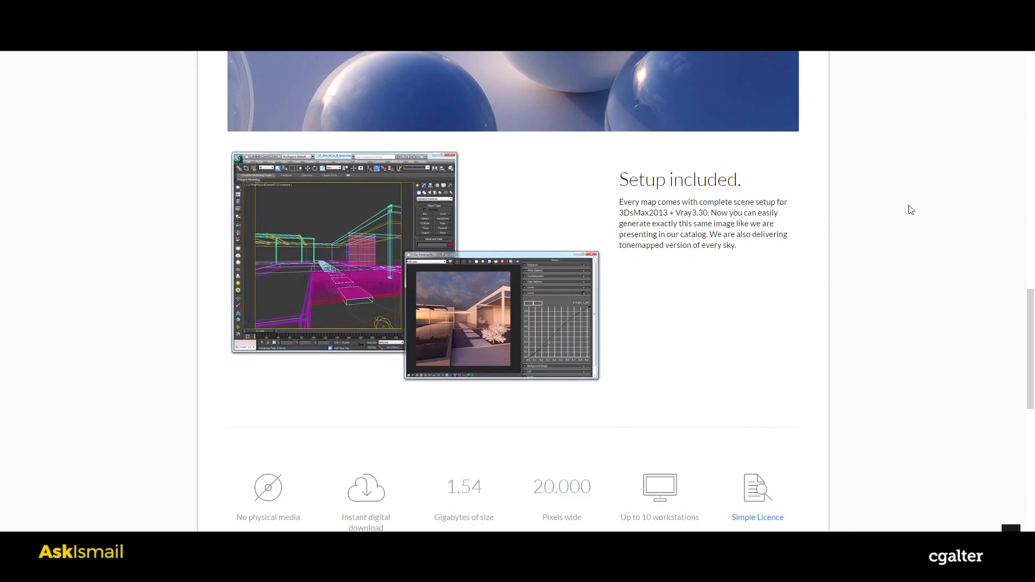
scroll("down", 3)
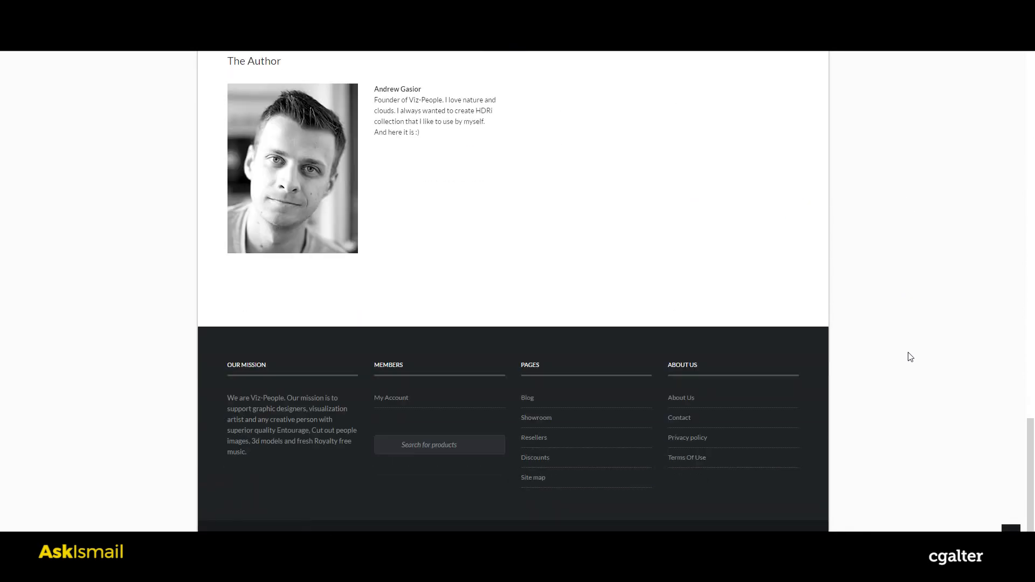
mouse_move(833, 347)
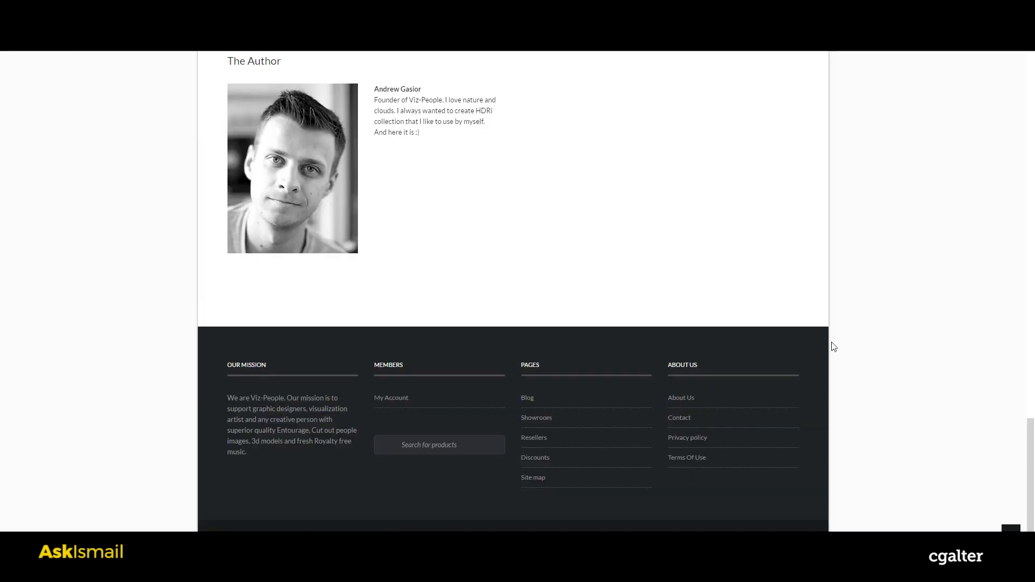
scroll("up", 3)
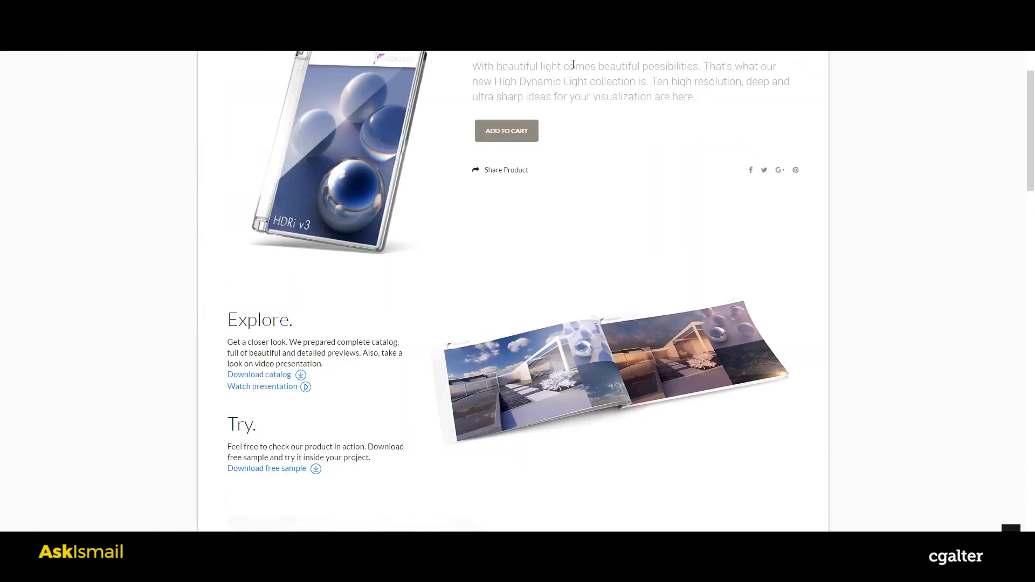